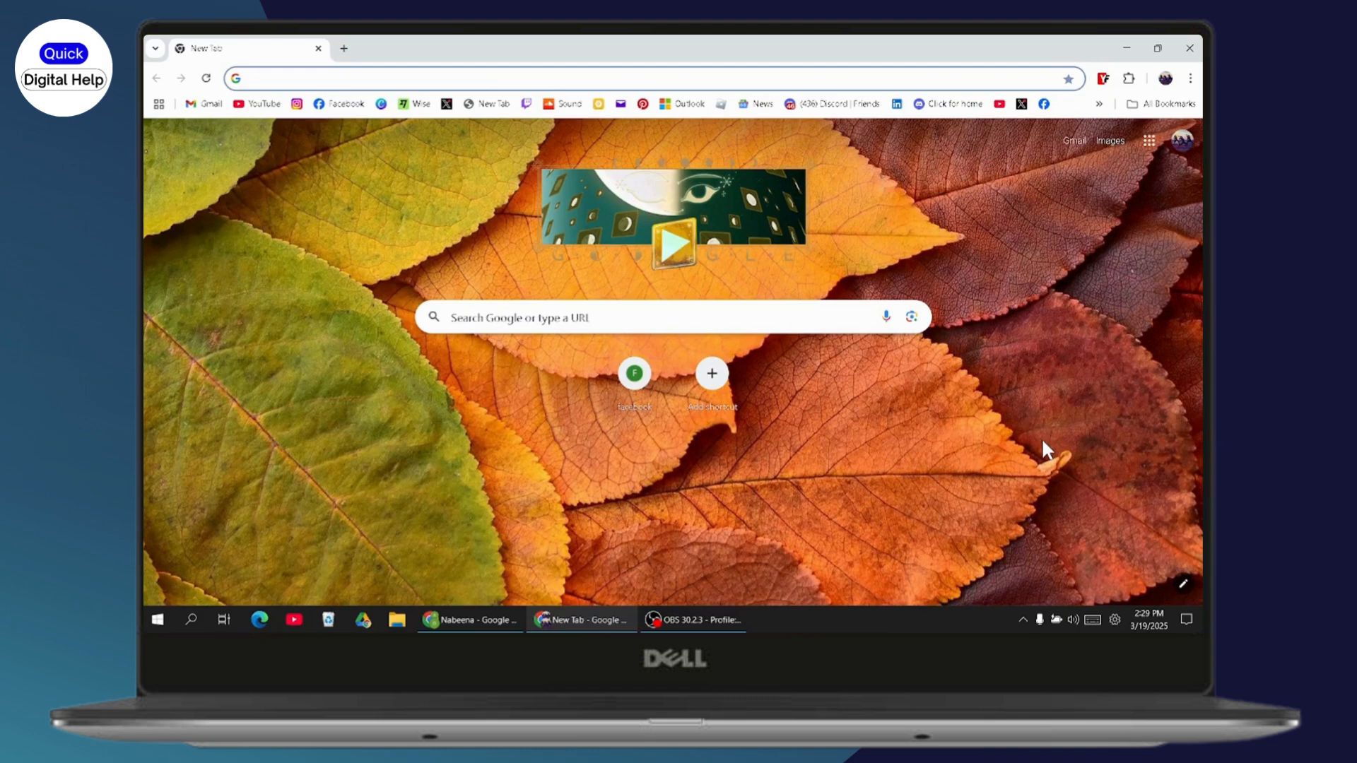
{"action": "mouse_move", "coordinate": [983, 468]}
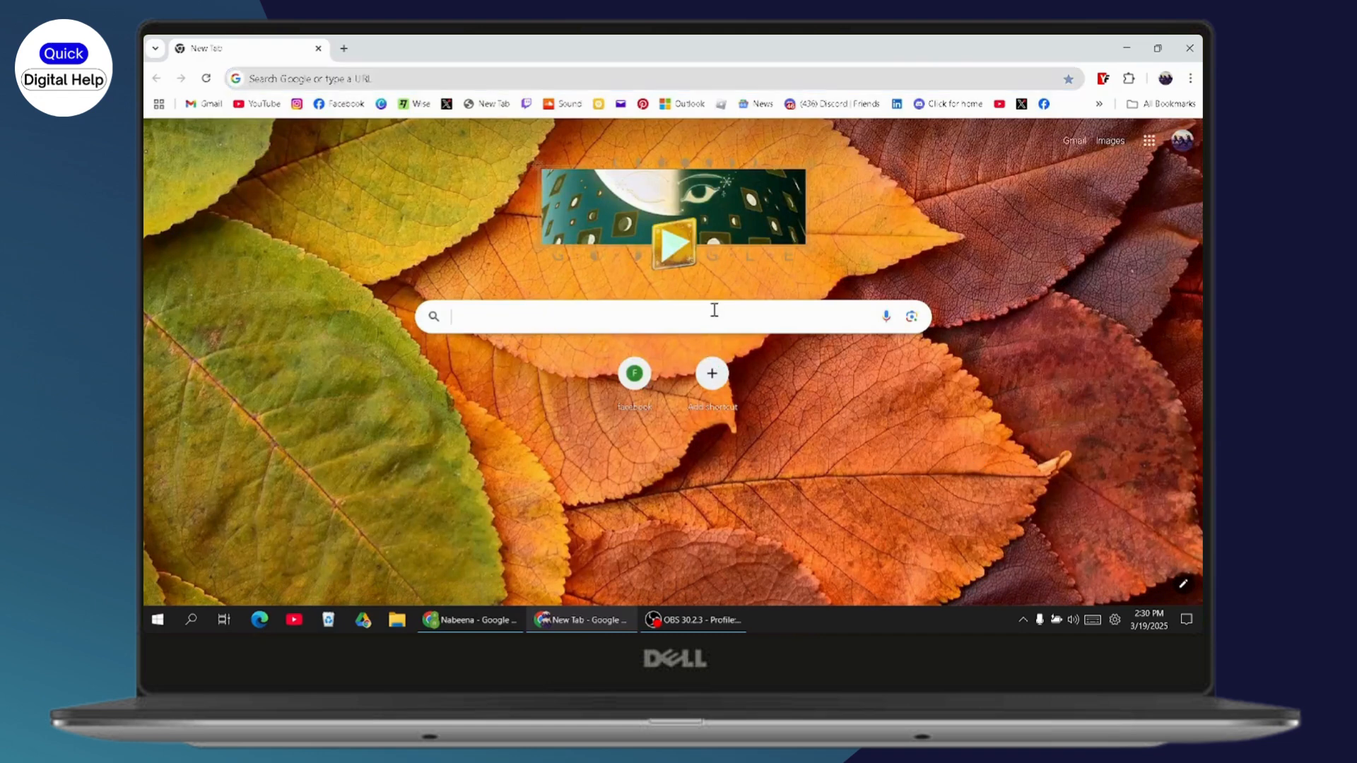
- Search 'land bank of the philippines', reach landbank.com and choose weAccess under LOGIN
{"action": "type", "text": "land"}
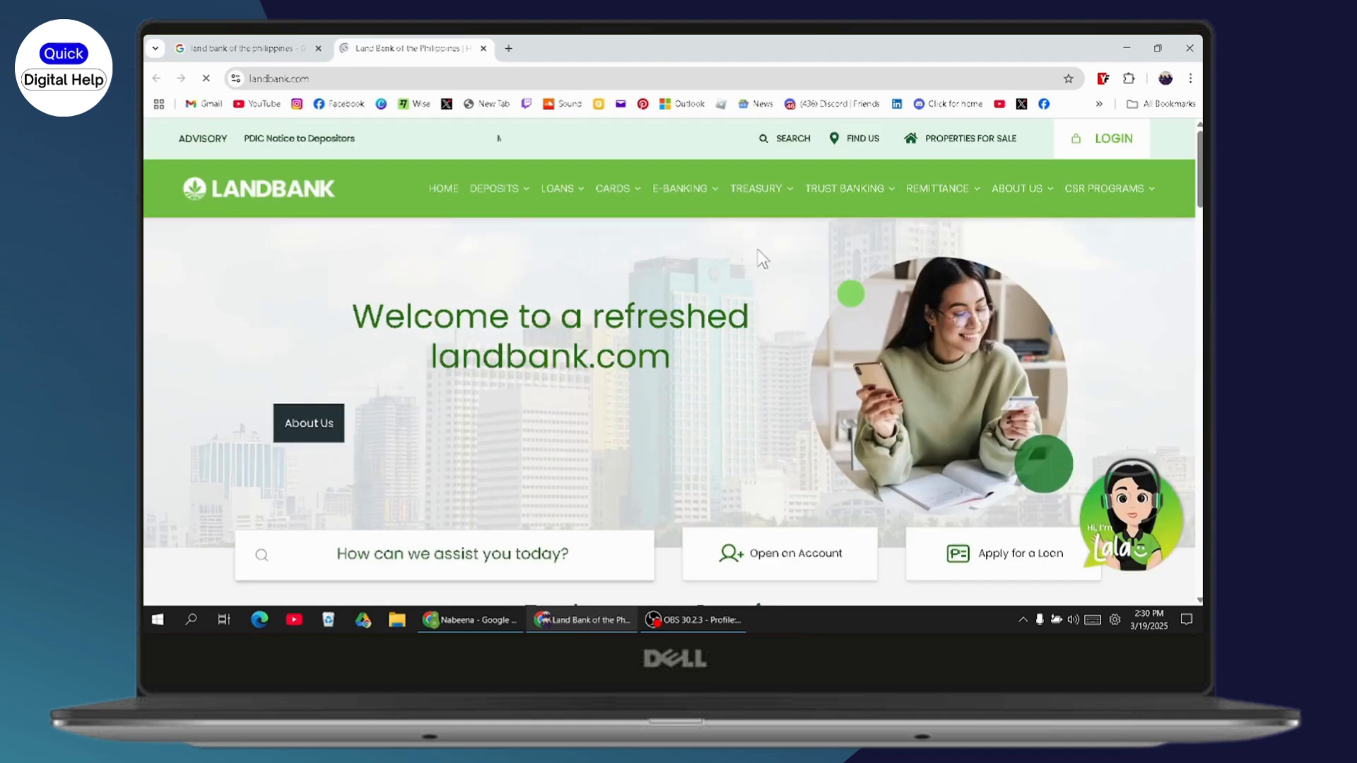
{"action": "left_click", "coordinate": [1114, 137]}
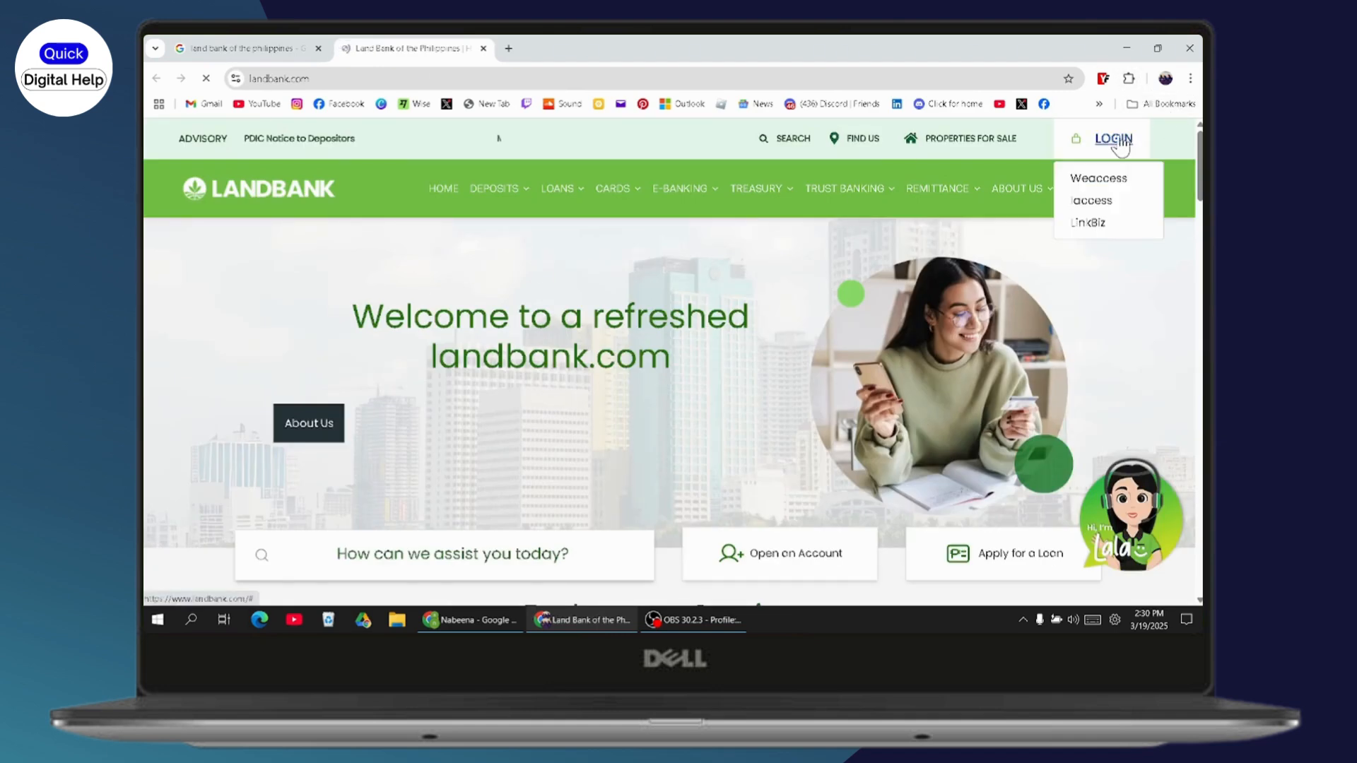
{"action": "left_click", "coordinate": [1098, 178]}
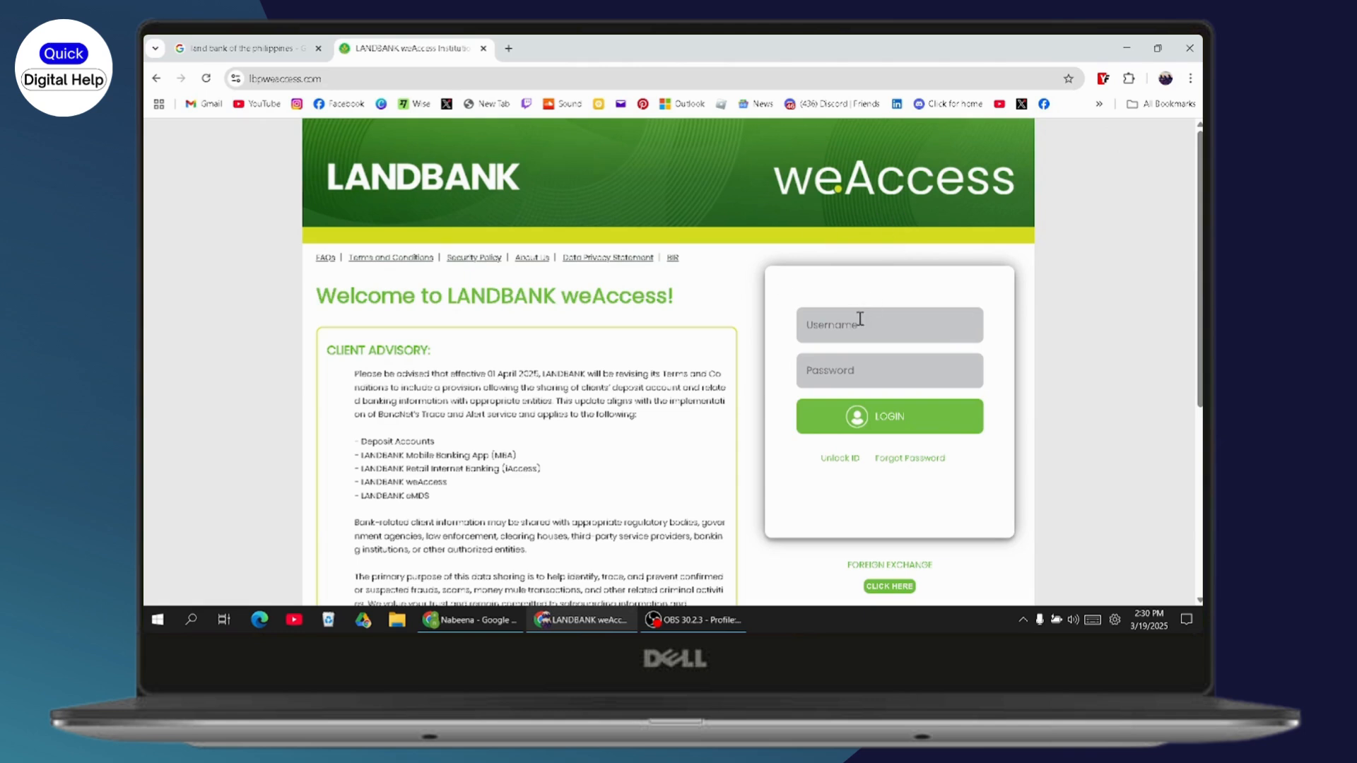
{"action": "mouse_move", "coordinate": [845, 373]}
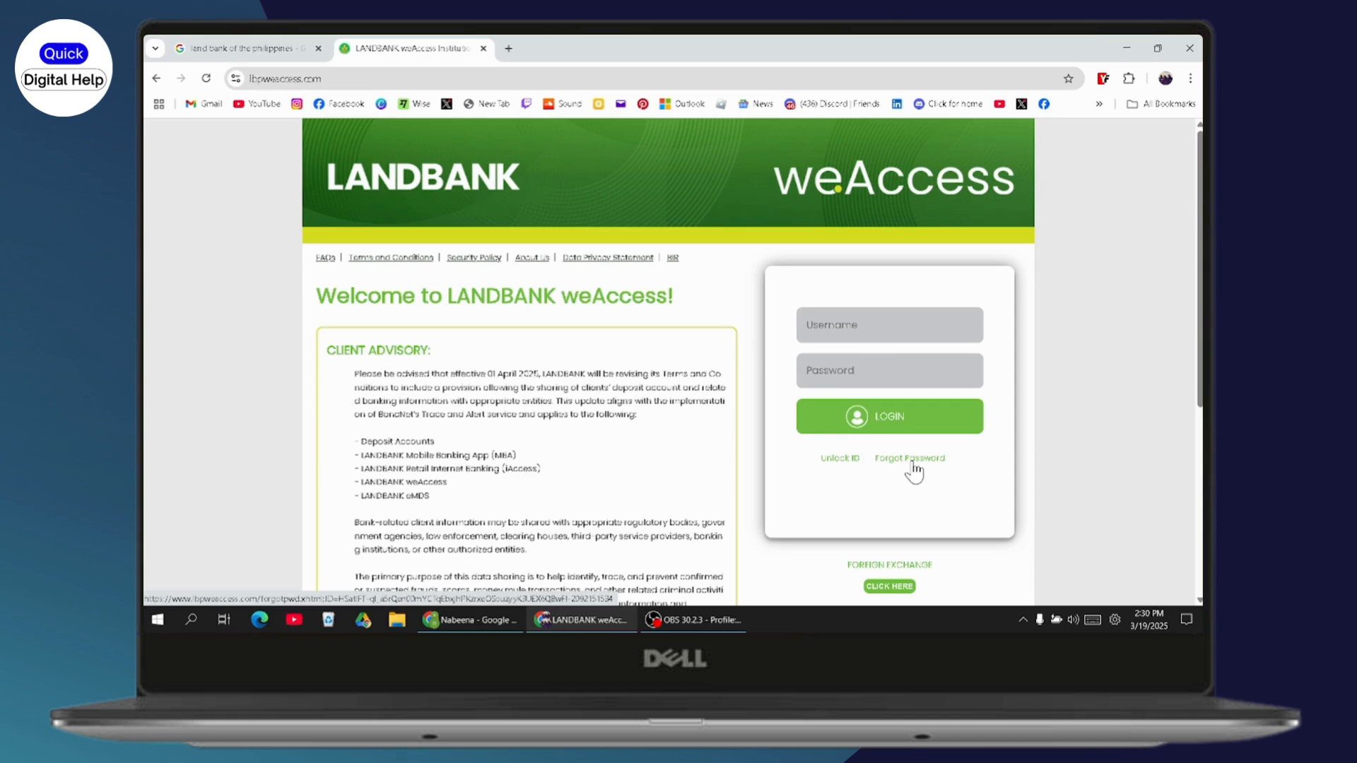
- Follow the 'Forgot Password' link beneath the LOGIN button
{"action": "left_click", "coordinate": [909, 458]}
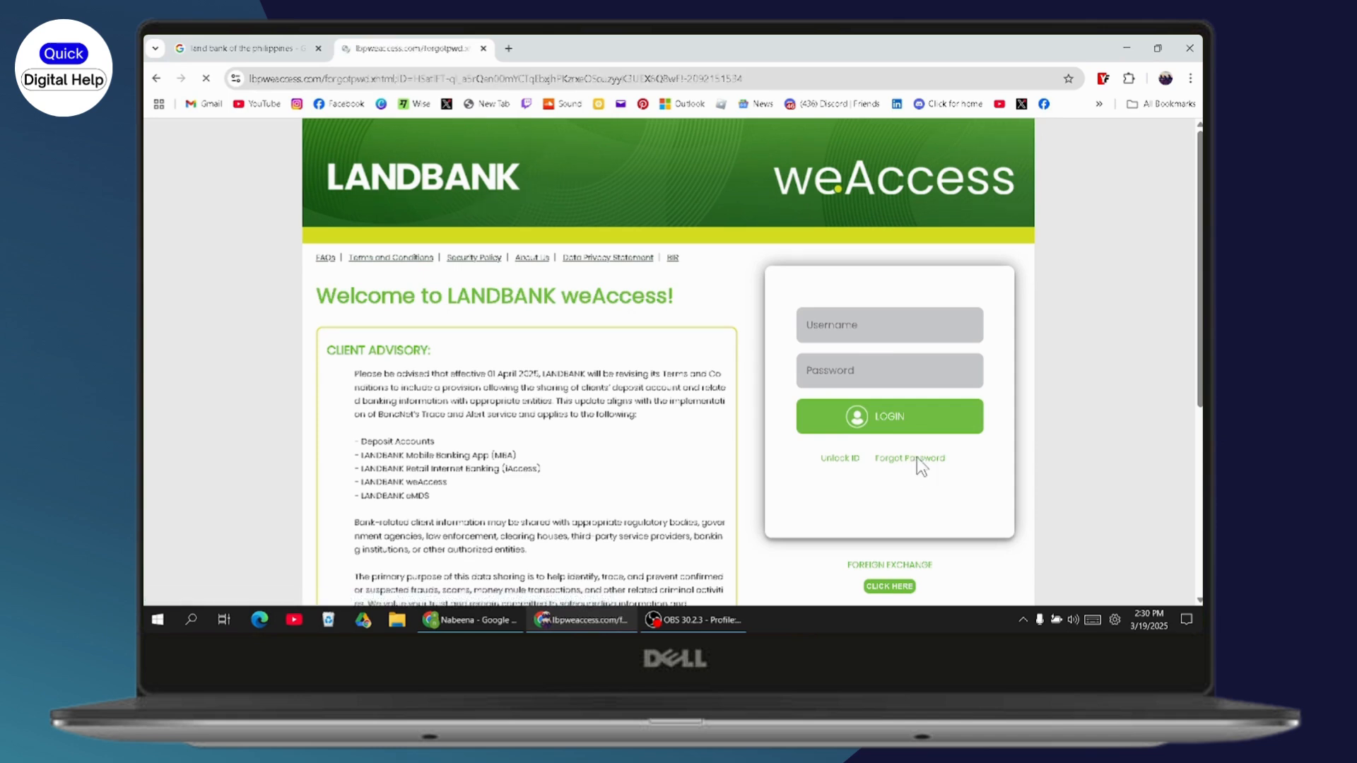
- Let the Forgot Password weAccess ID form load, then start a blank new tab
{"action": "left_click", "coordinate": [909, 458]}
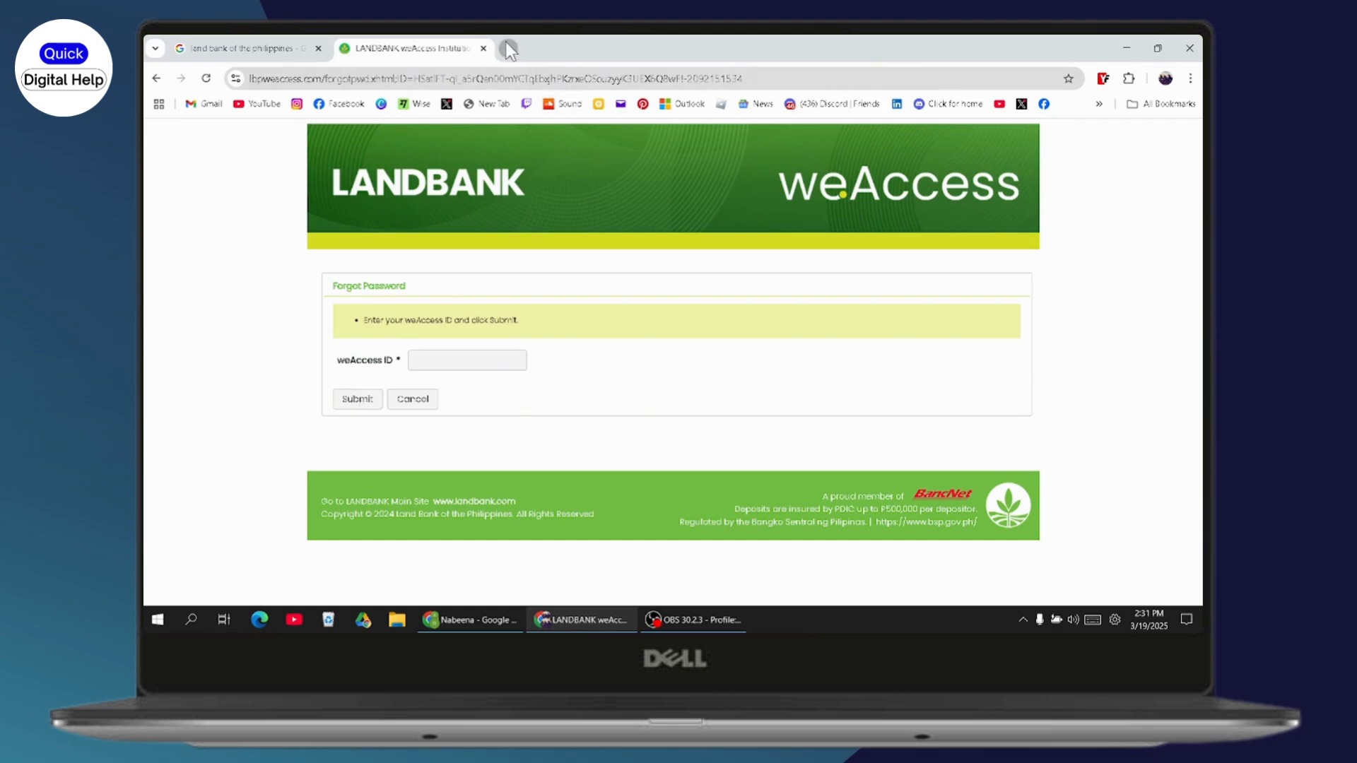
{"action": "left_click", "coordinate": [316, 49]}
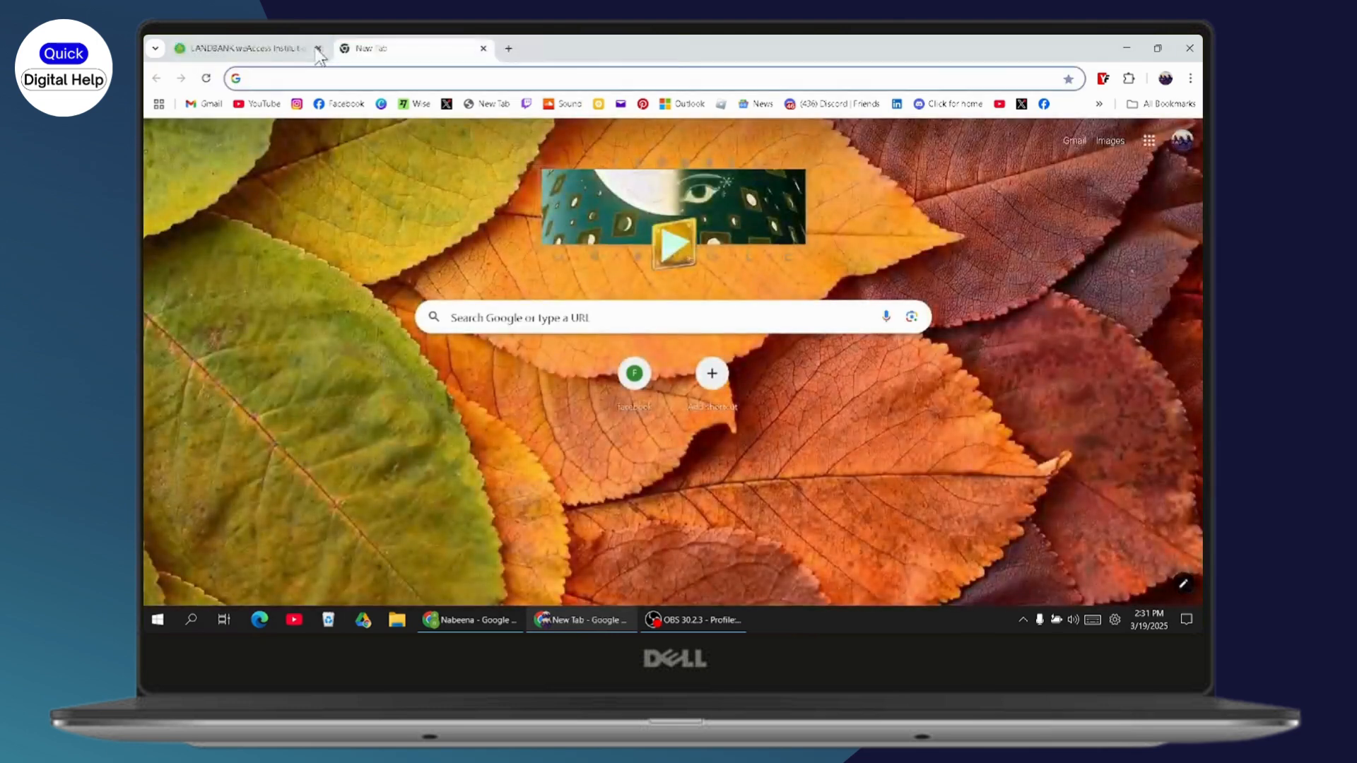